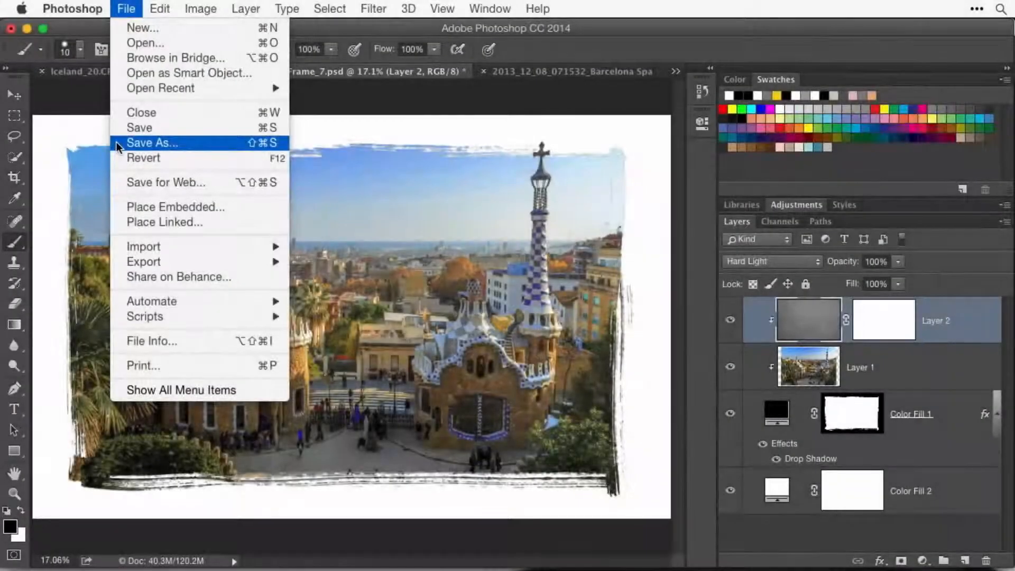
Step: Start saving the photo as 'frame finished.psd' on the Desktop in Photoshop format, keeping layers
click(151, 143)
text(frame finished.psd)
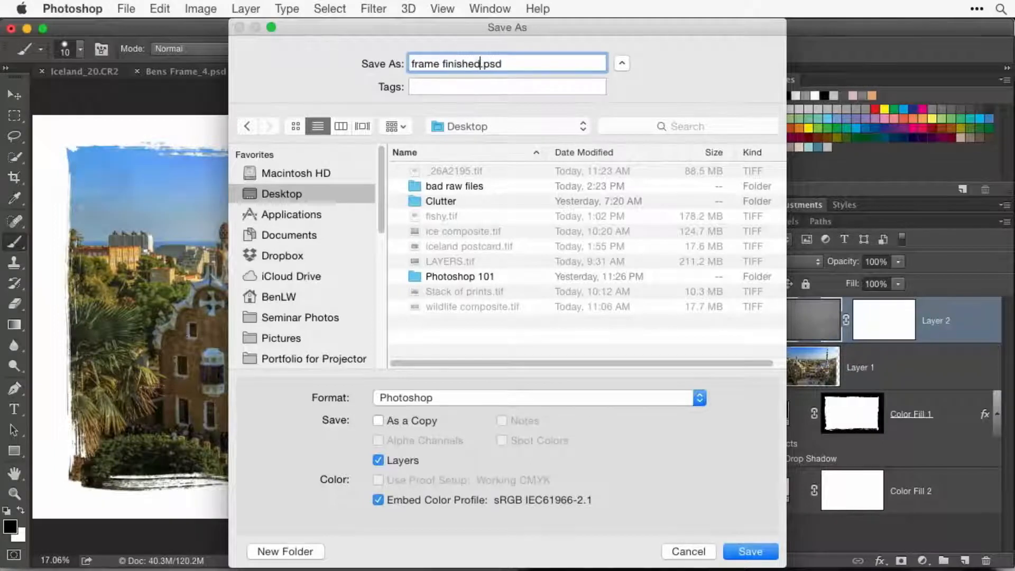
Step: Save 'frame finished.psd' and confirm the Photoshop Format Options with Maximize Compatibility checked
click(749, 551)
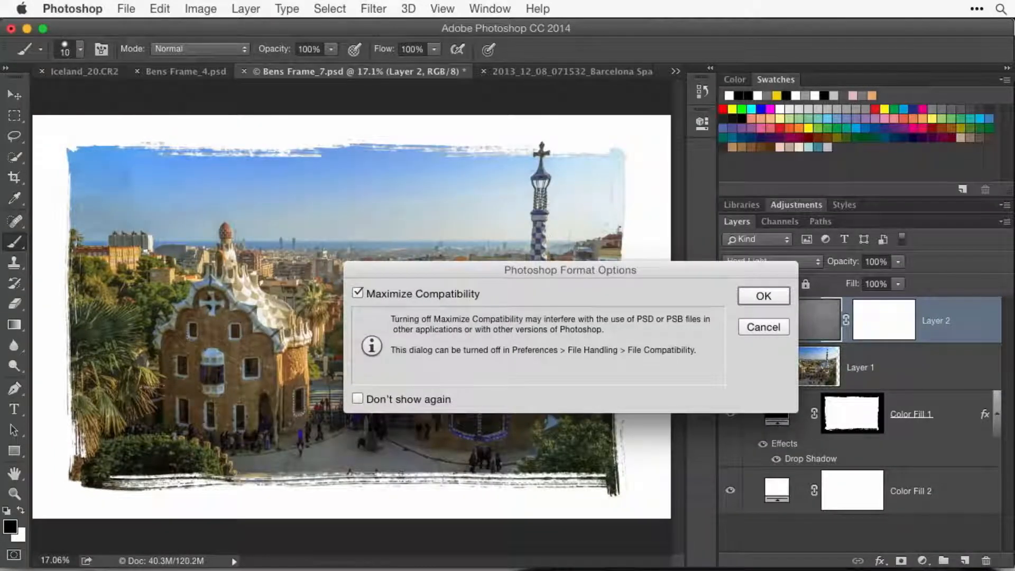
click(762, 296)
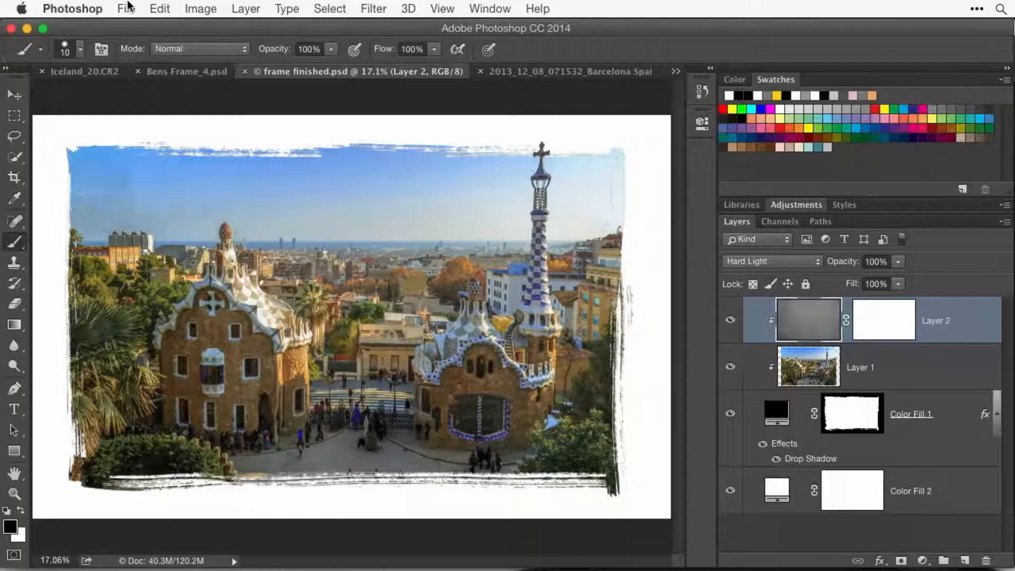
Step: Open the File menu and close it again without choosing a command
click(126, 9)
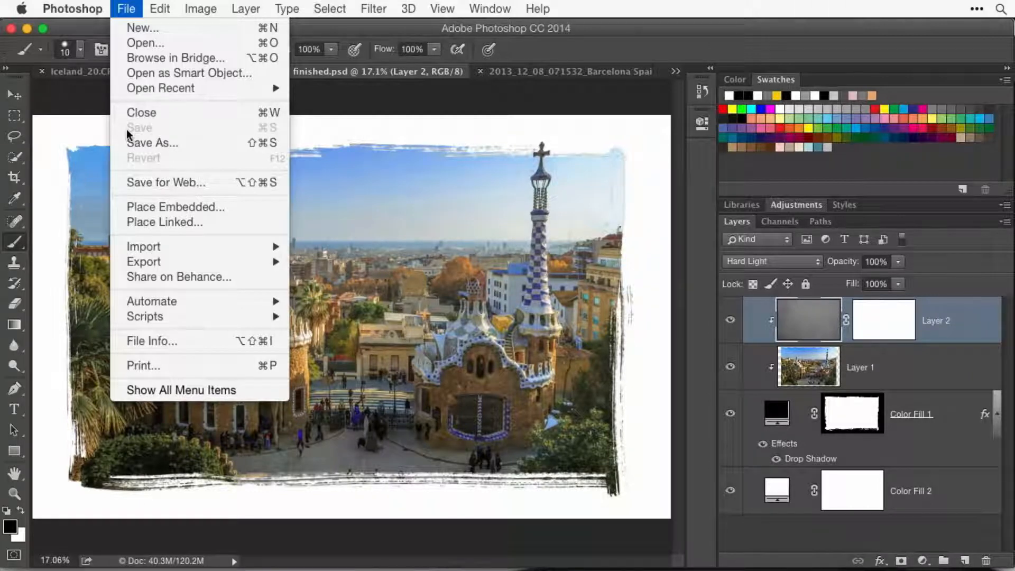
mouse_move(152, 143)
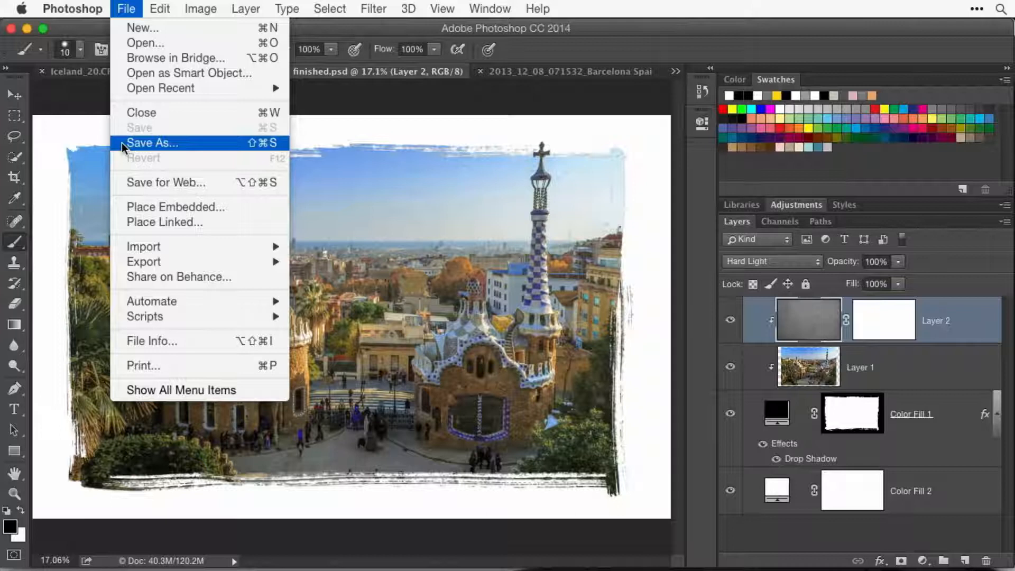
mouse_move(165, 182)
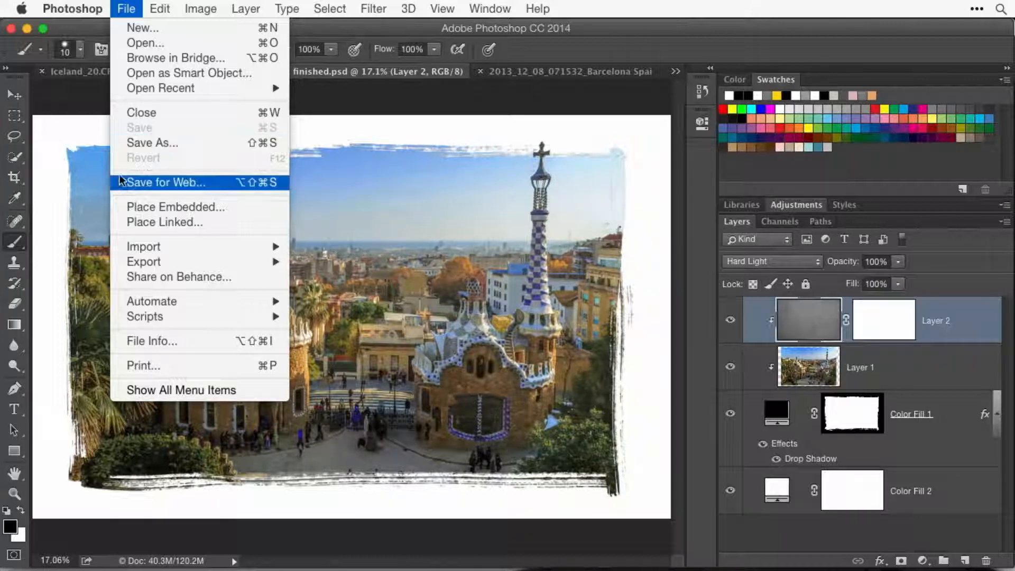
mouse_move(123, 187)
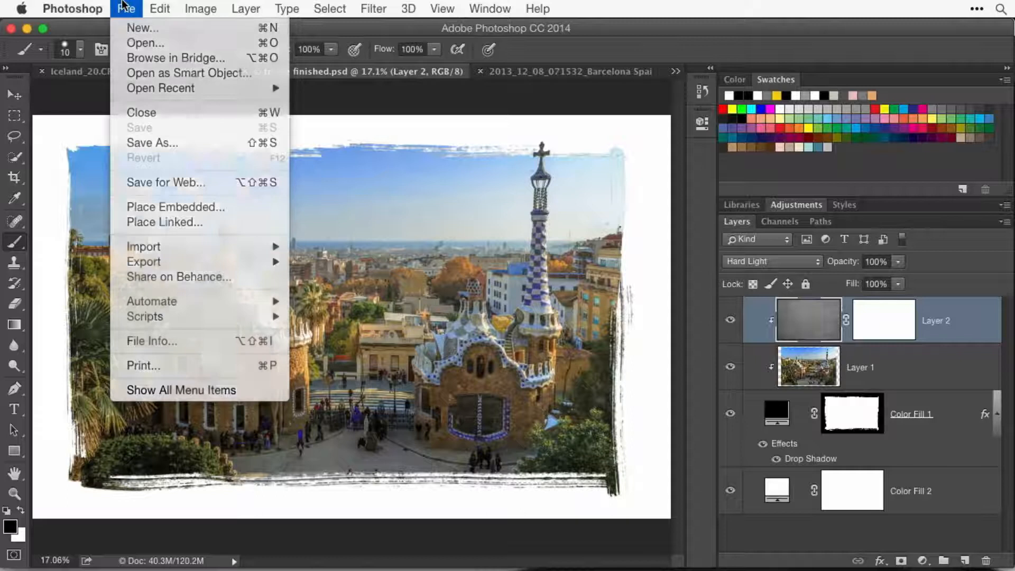
click(127, 8)
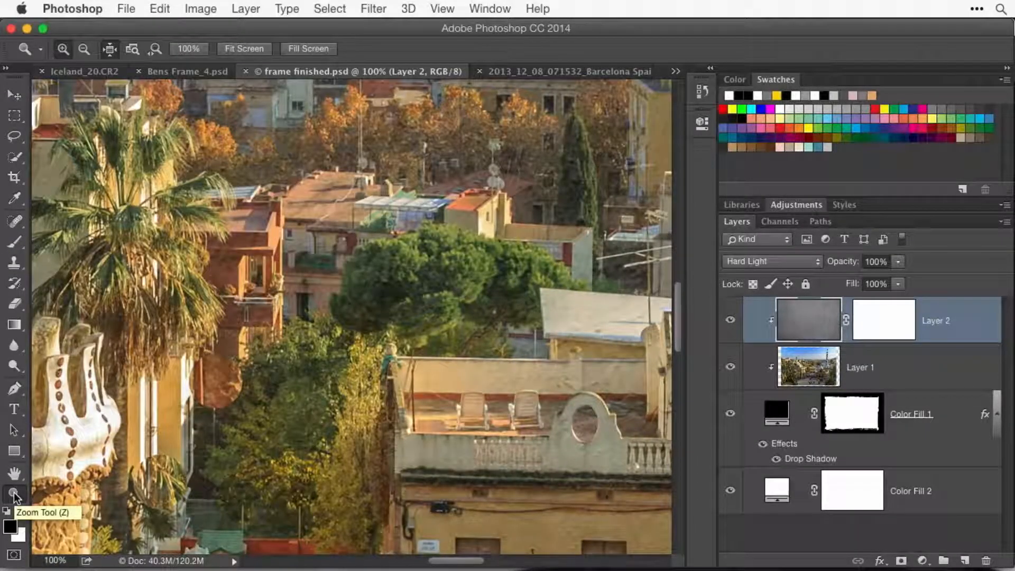
Step: Fit the whole framed photo on screen, then zoom out slightly toward 12.5%
click(14, 473)
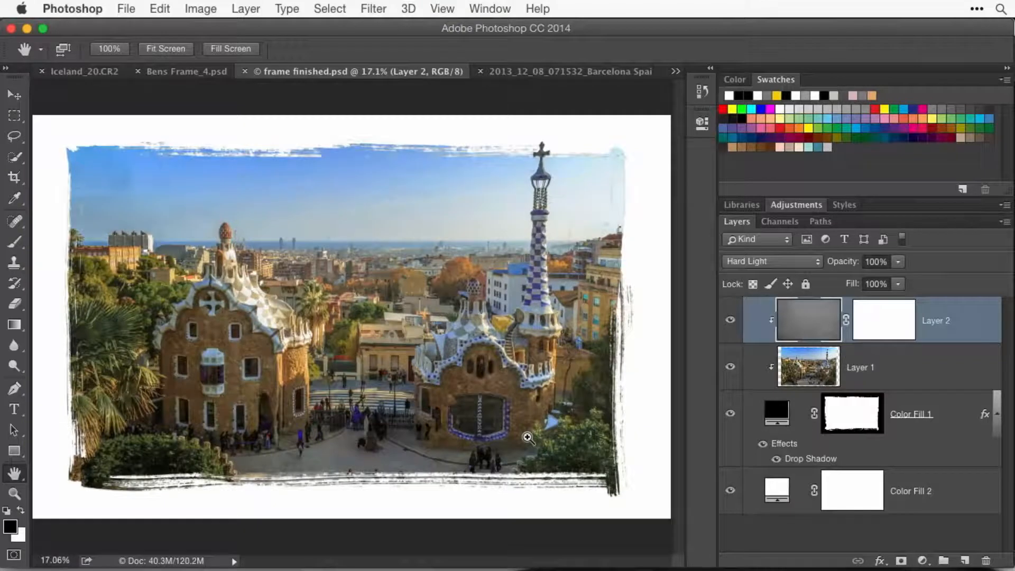
click(442, 8)
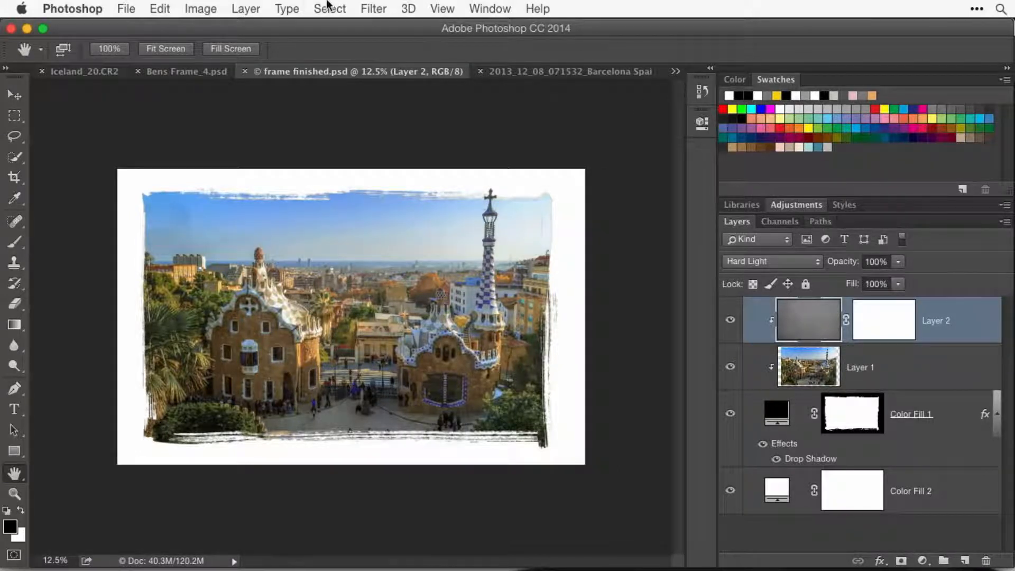
Step: Open Image > Image Size, showing 4720 × 2984 px at 300 pixels/inch
click(200, 8)
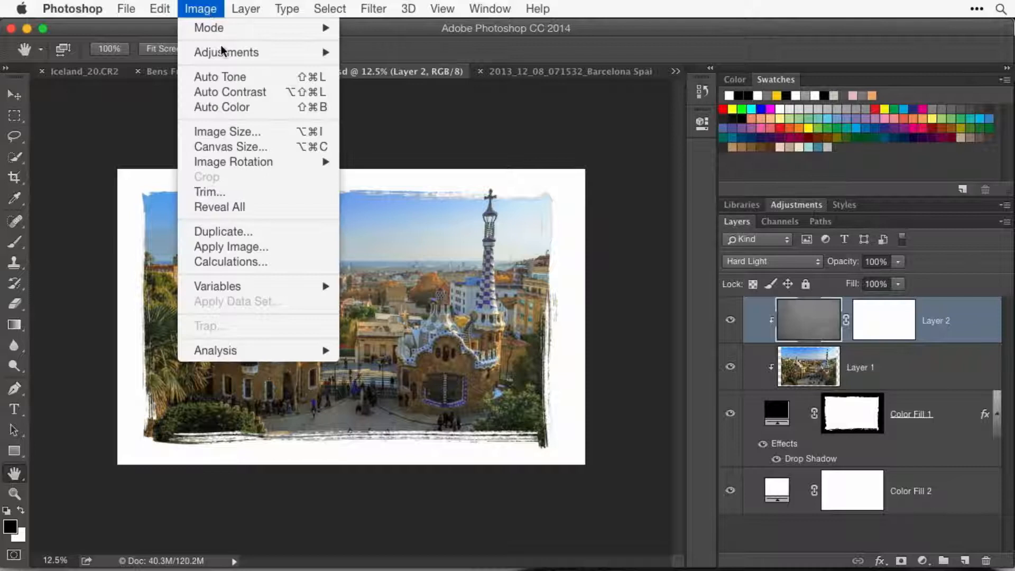
mouse_move(227, 132)
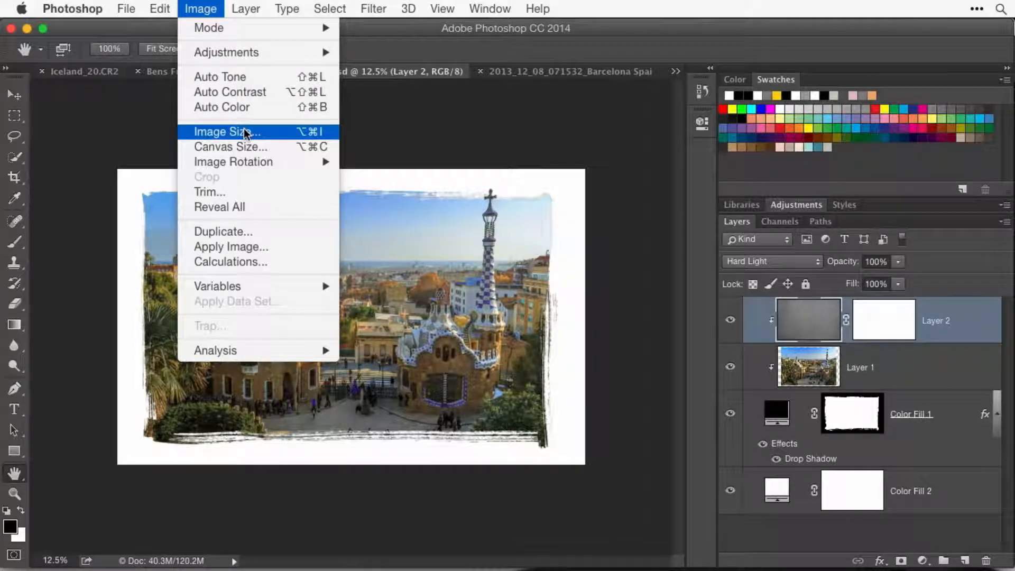
click(226, 132)
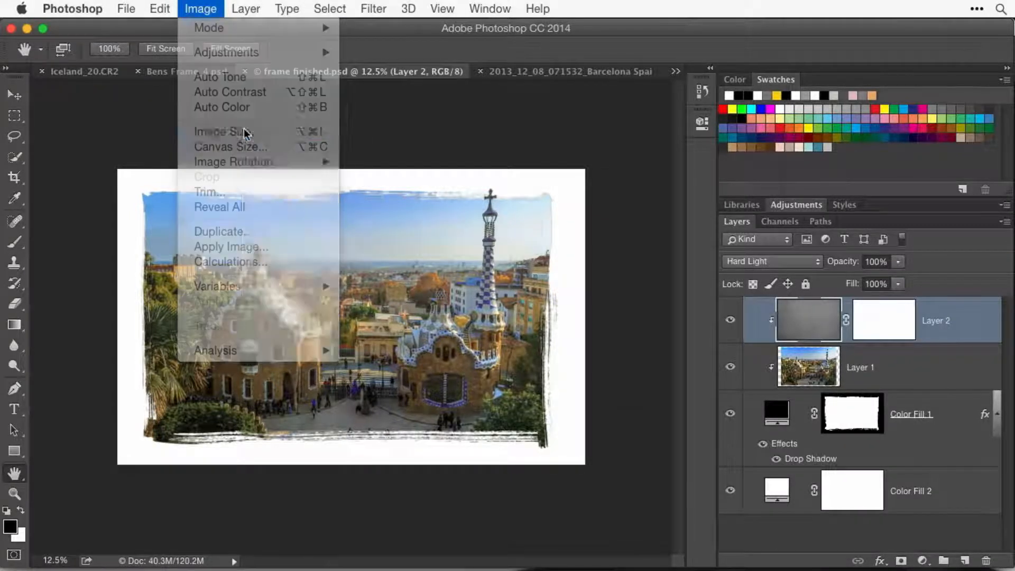
click(223, 132)
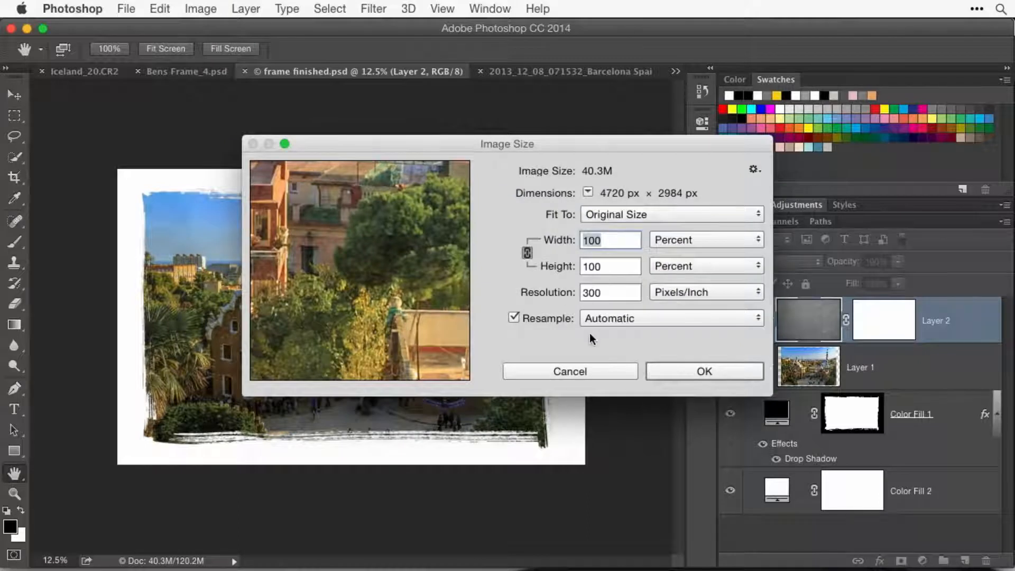
mouse_move(590, 338)
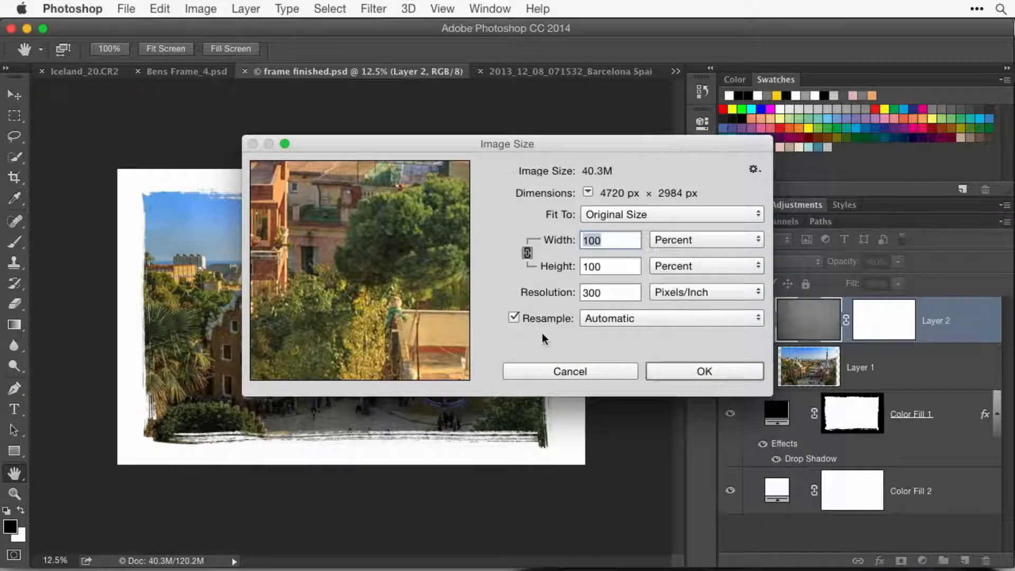
mouse_move(565, 337)
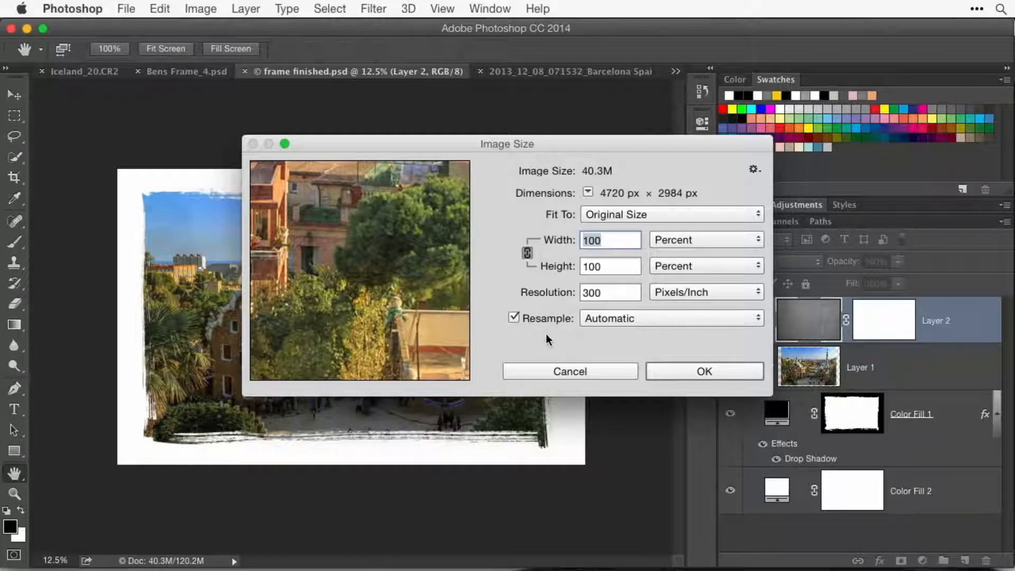
mouse_move(548, 340)
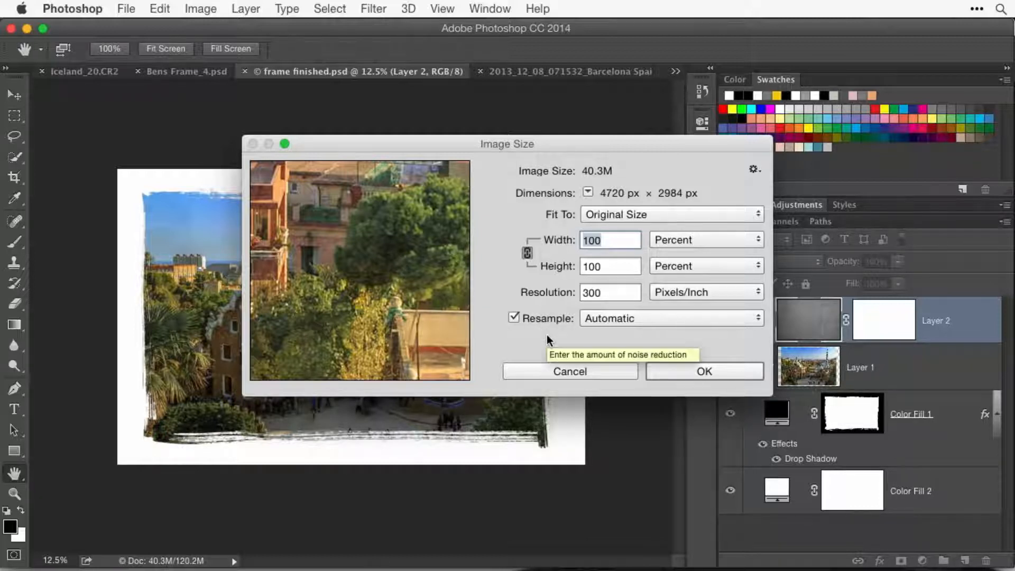
mouse_move(686, 252)
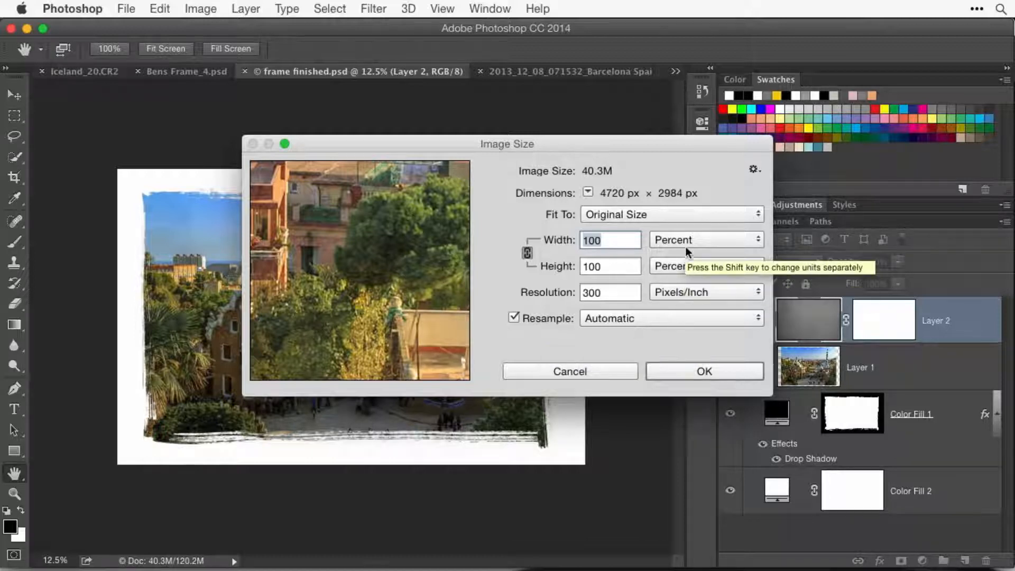
Step: Switch the Image Size width/height unit to Percent at 12.5%, giving 590 × 373 px
click(705, 240)
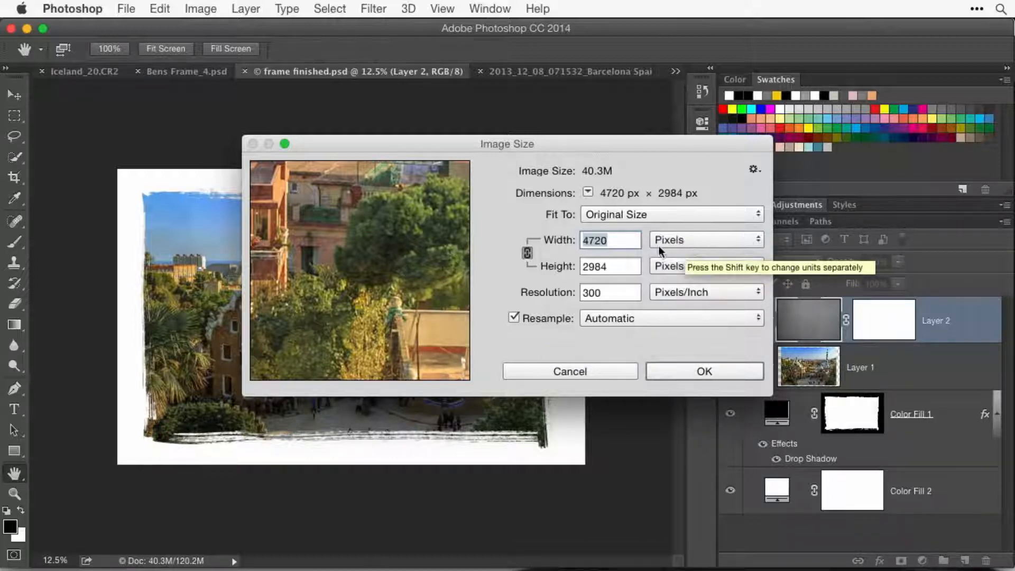
mouse_move(715, 245)
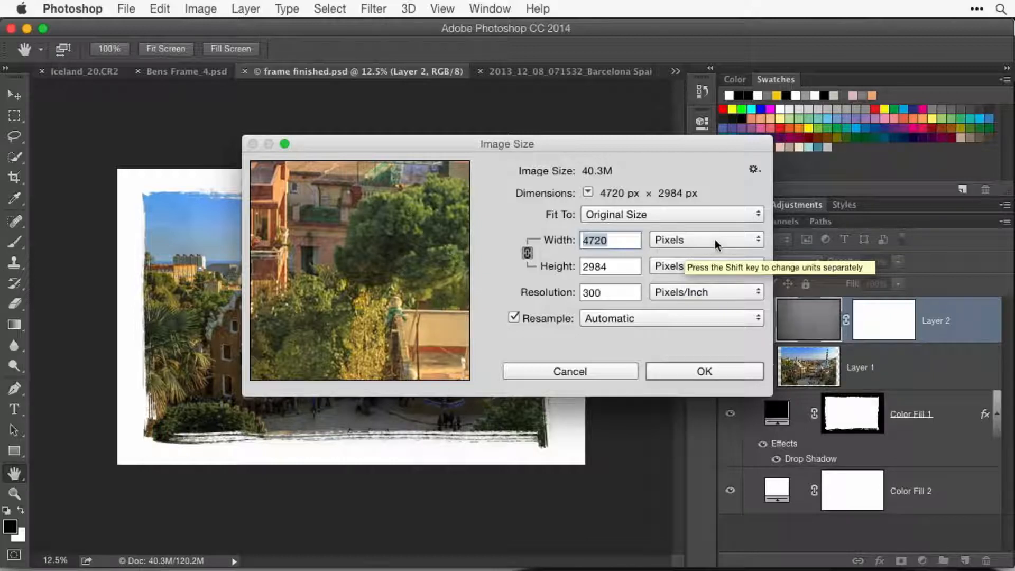
click(704, 239)
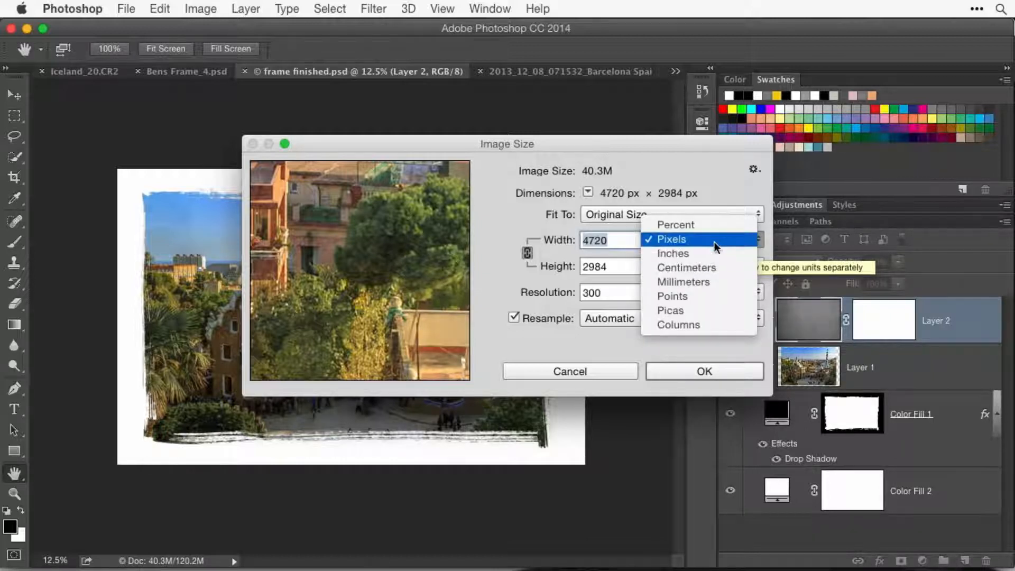
mouse_move(673, 253)
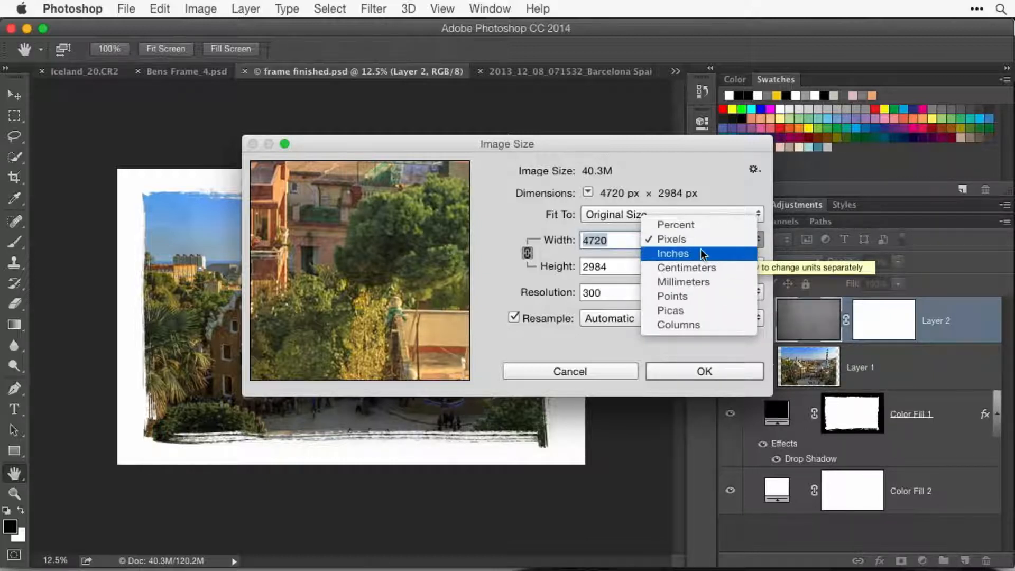
click(674, 225)
text(12.5)
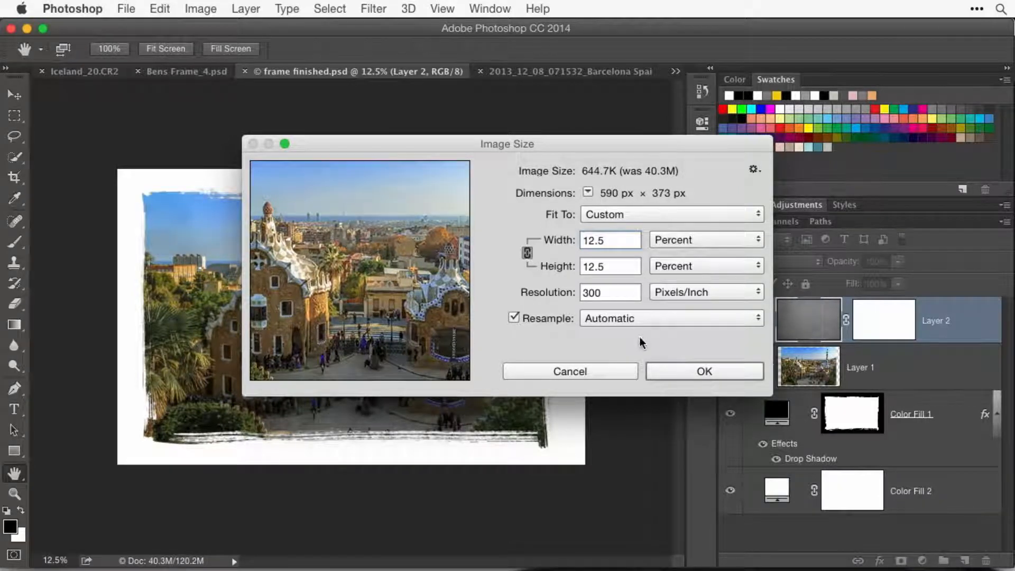
mouse_move(641, 342)
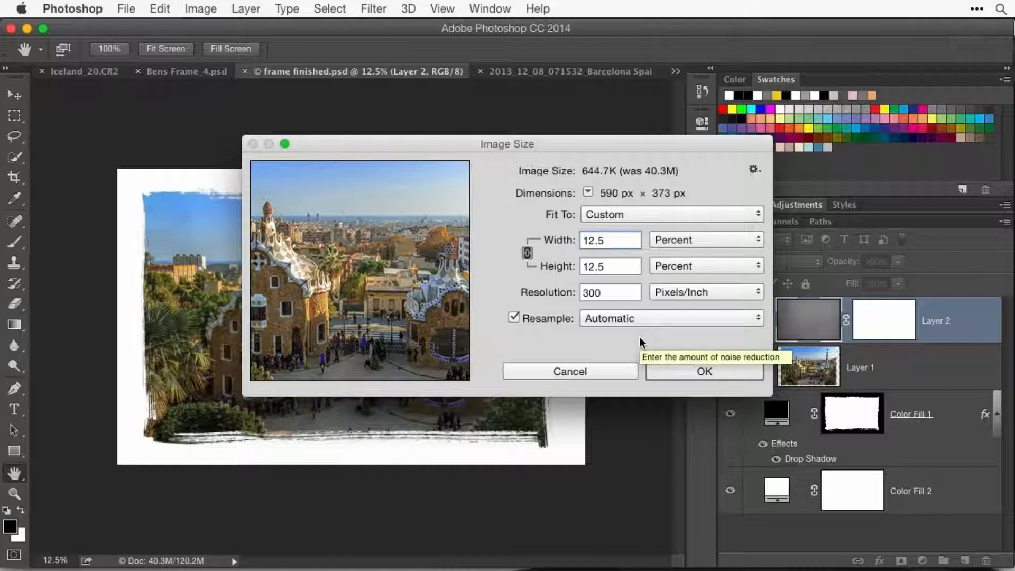
Step: Confirm Image Size, resizing frame finished.psd to 590 × 373 px (644.7K)
click(702, 371)
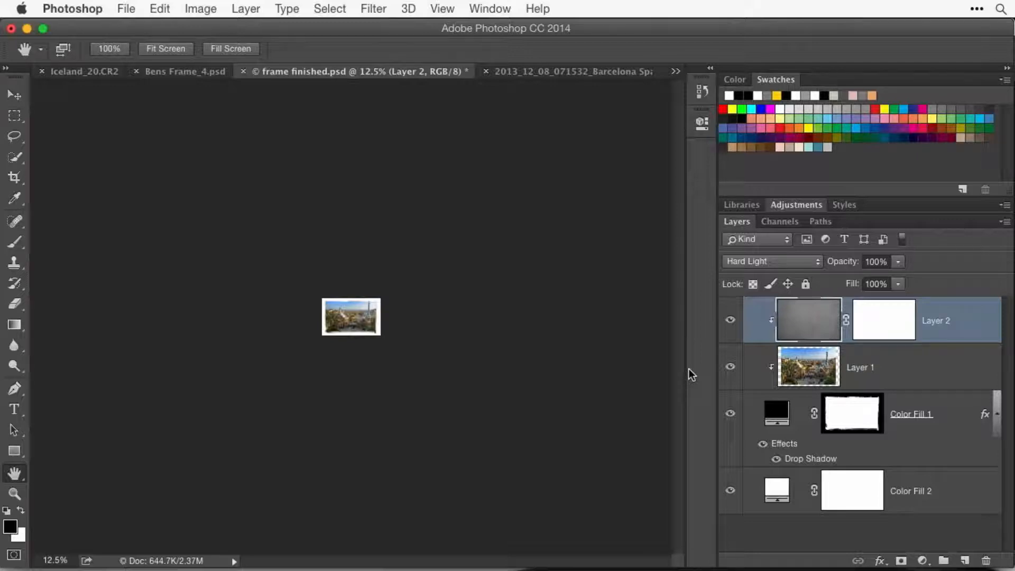
mouse_move(300, 466)
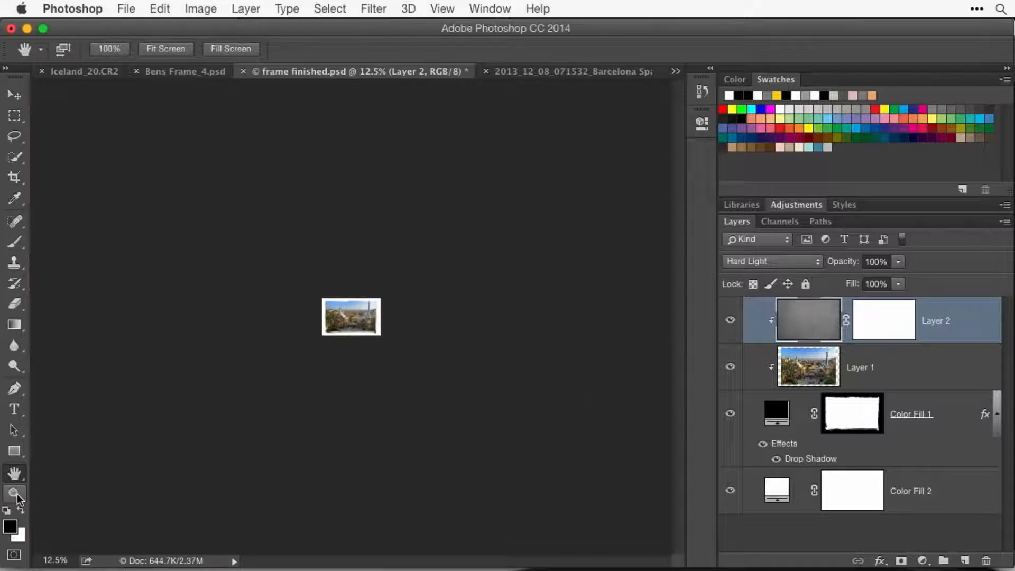
mouse_move(14, 494)
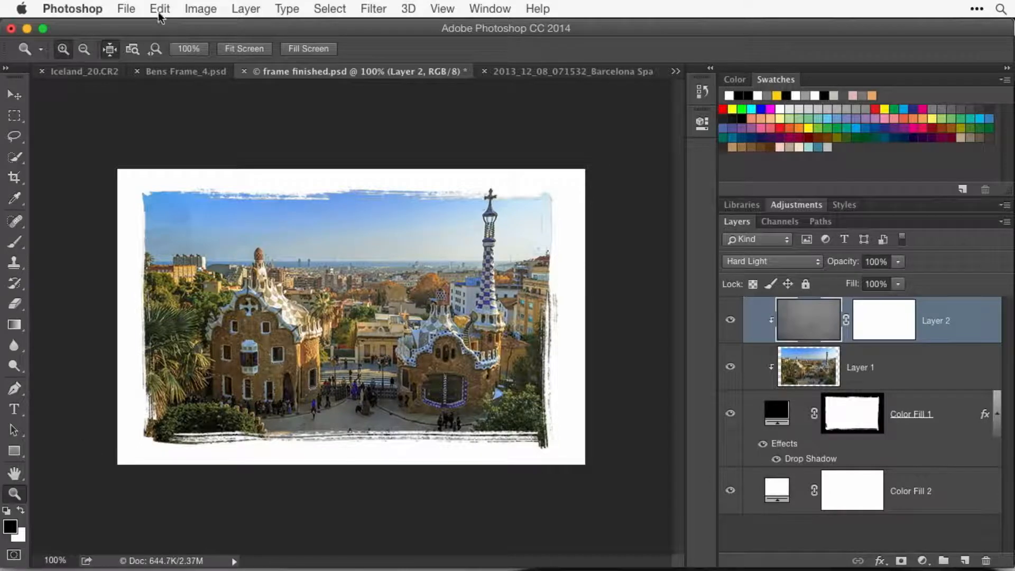
Step: Open Save for Web and back out, then hide the Color Fill 2 white background layer
click(125, 8)
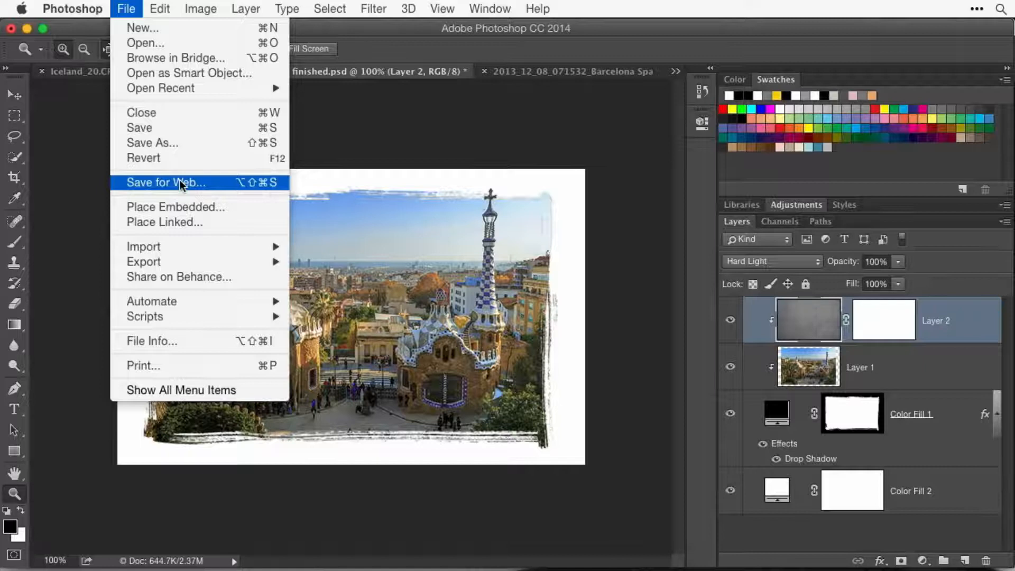
click(166, 182)
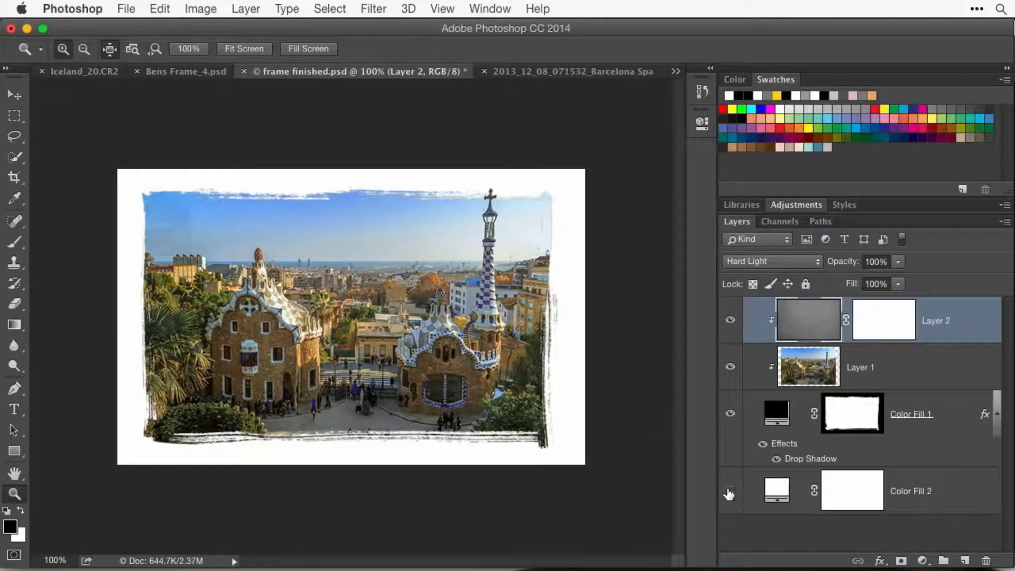
click(729, 490)
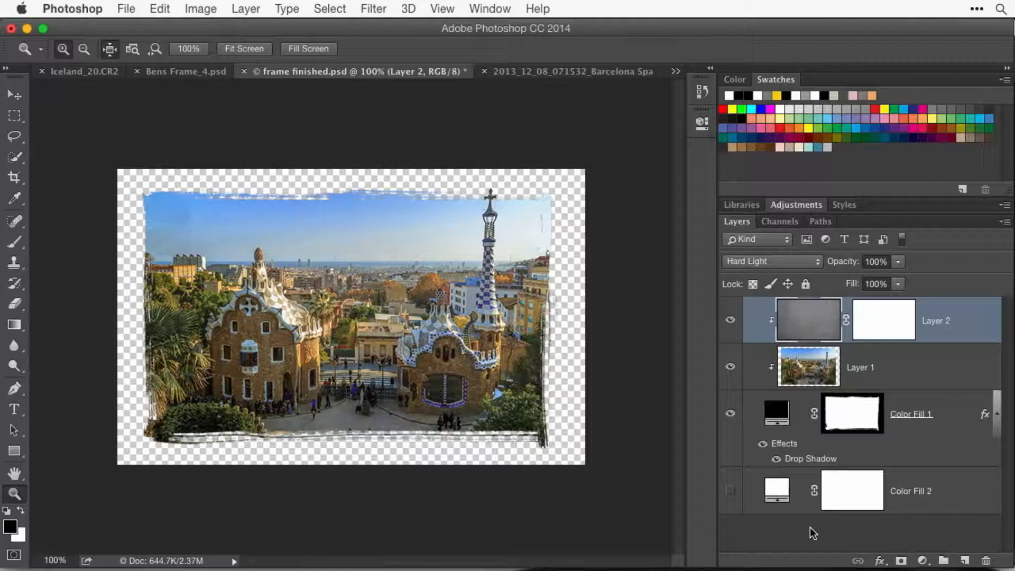
Step: Open File > Save for Web, previewing the transparent 590 × 373 px photo as JPEG quality 80
click(126, 8)
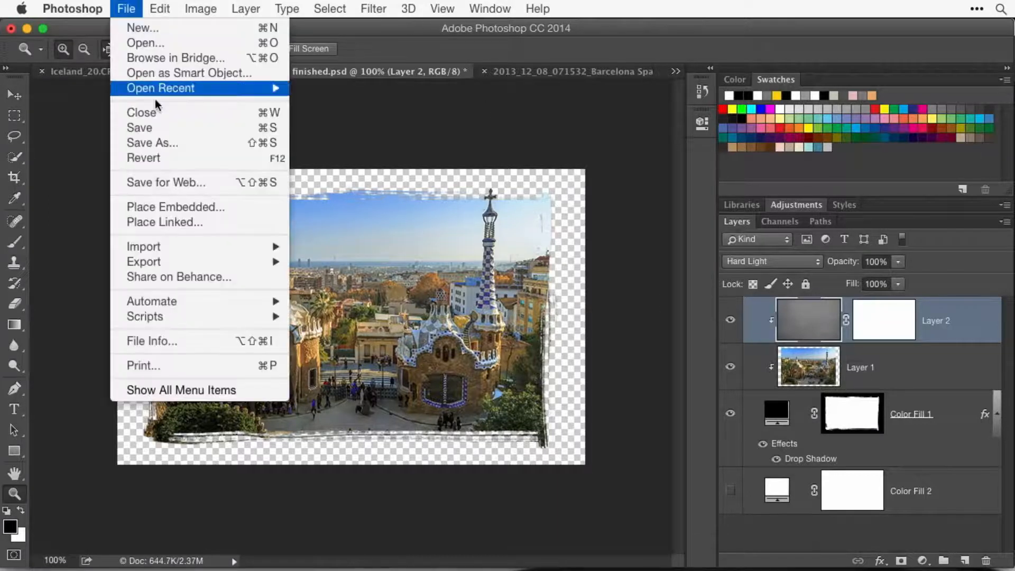
mouse_move(165, 182)
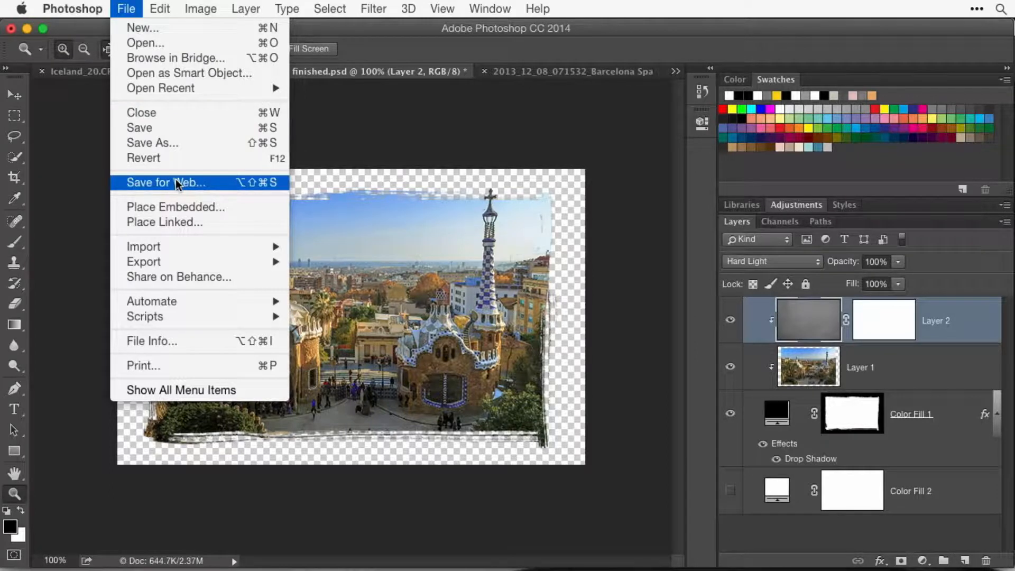
click(165, 182)
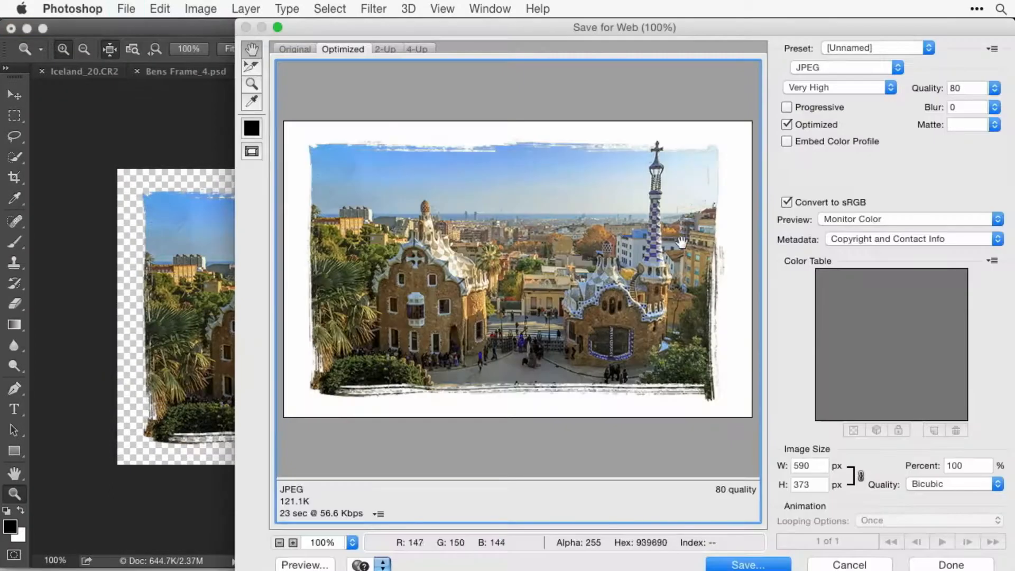
Step: Try PNG-24 as the export format, then switch to PNG-8 with 256 colors (about 111.9K)
click(841, 67)
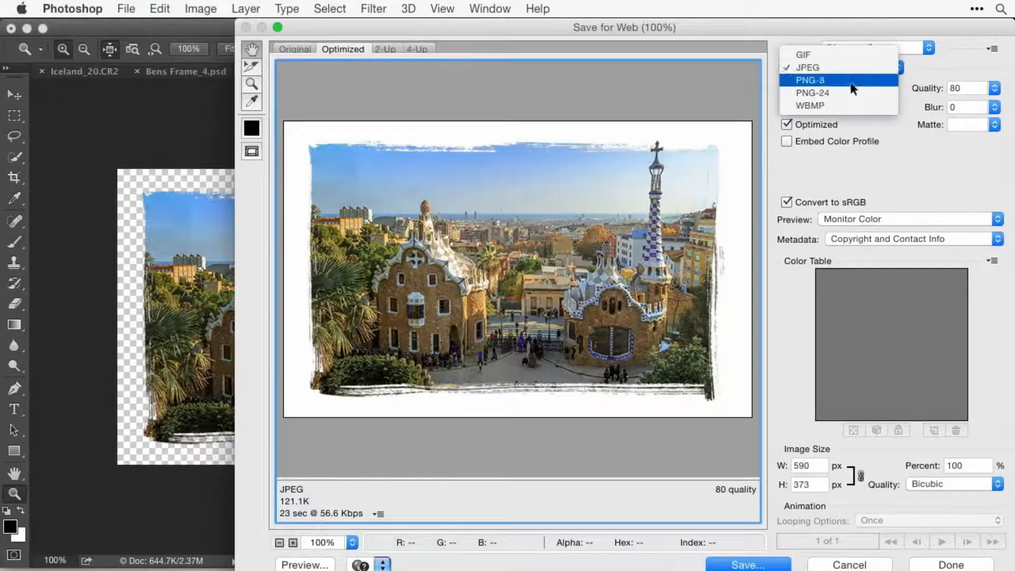
click(811, 92)
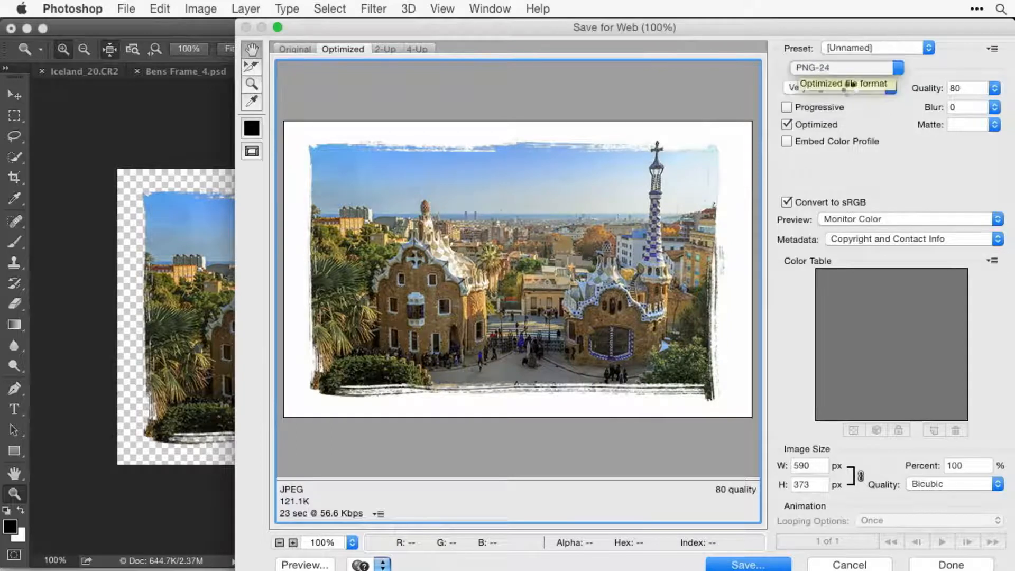
click(844, 67)
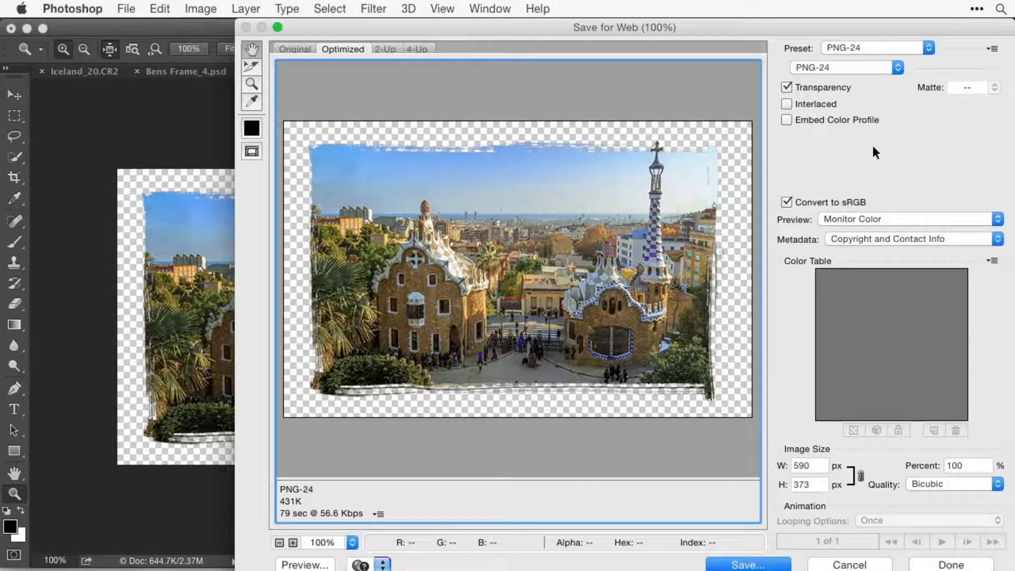
click(842, 67)
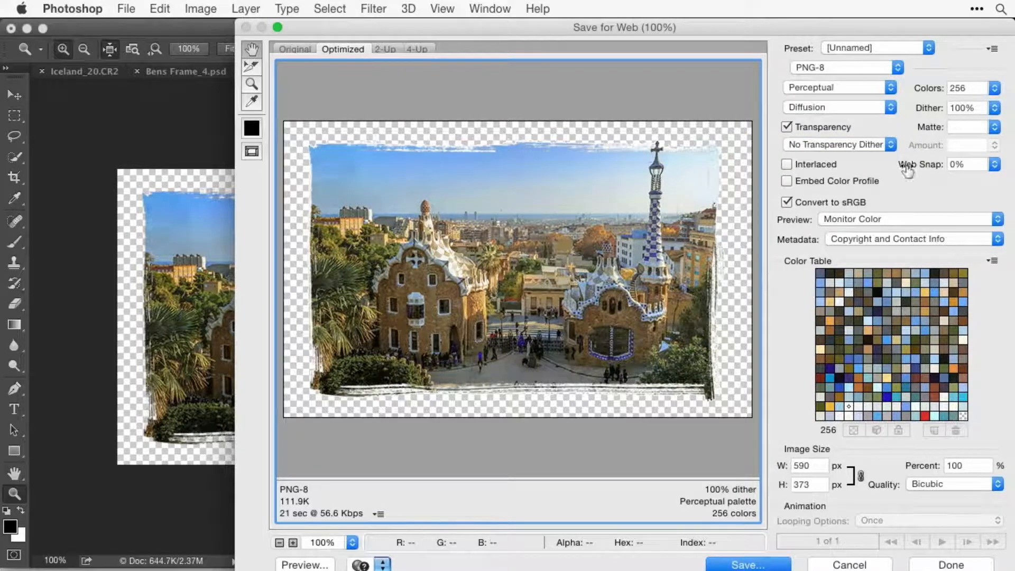
mouse_move(1009, 64)
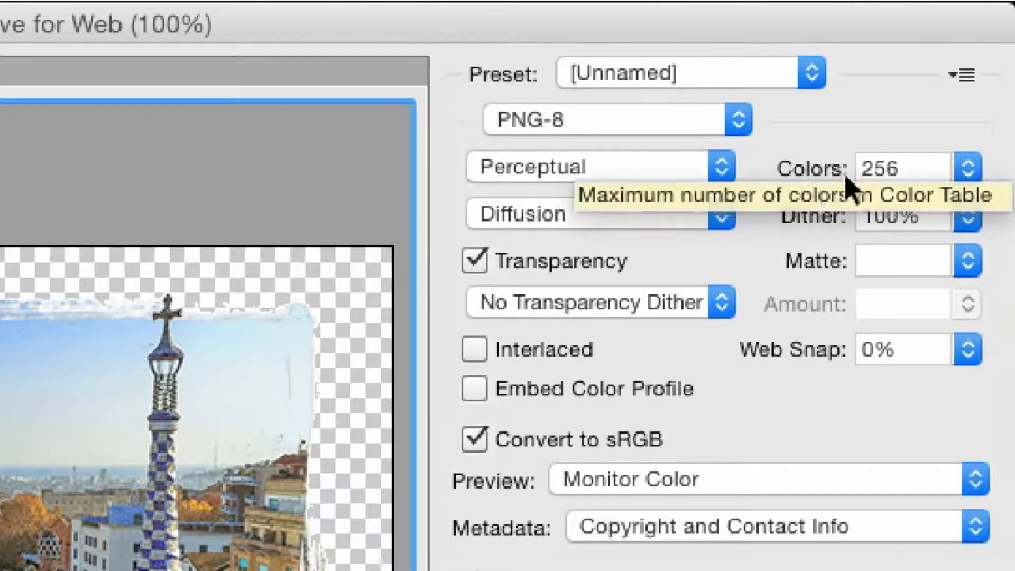
mouse_move(1000, 191)
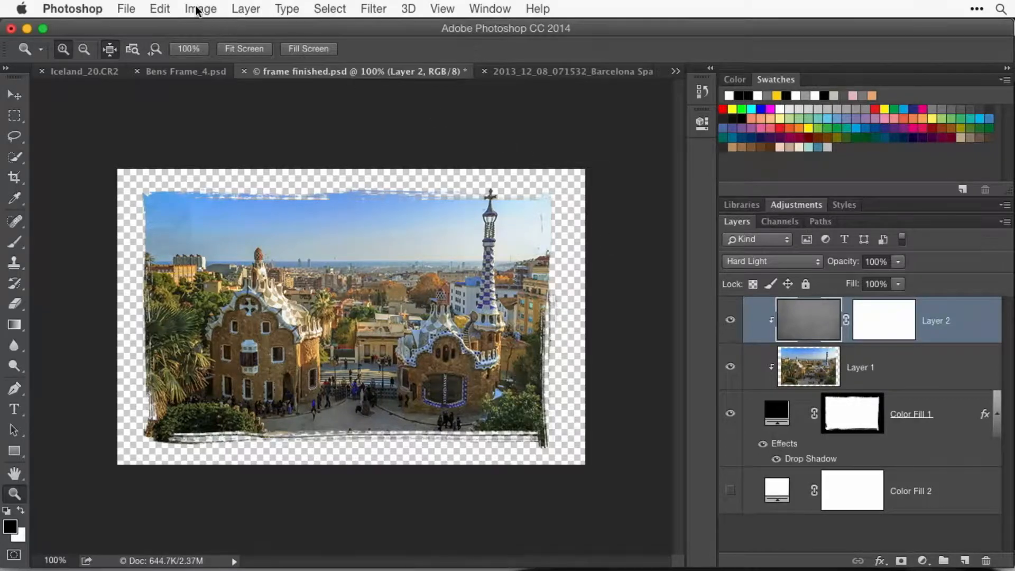
Step: Open Image > Trim set to Transparent Pixels, trimming top, bottom, left and right
click(200, 8)
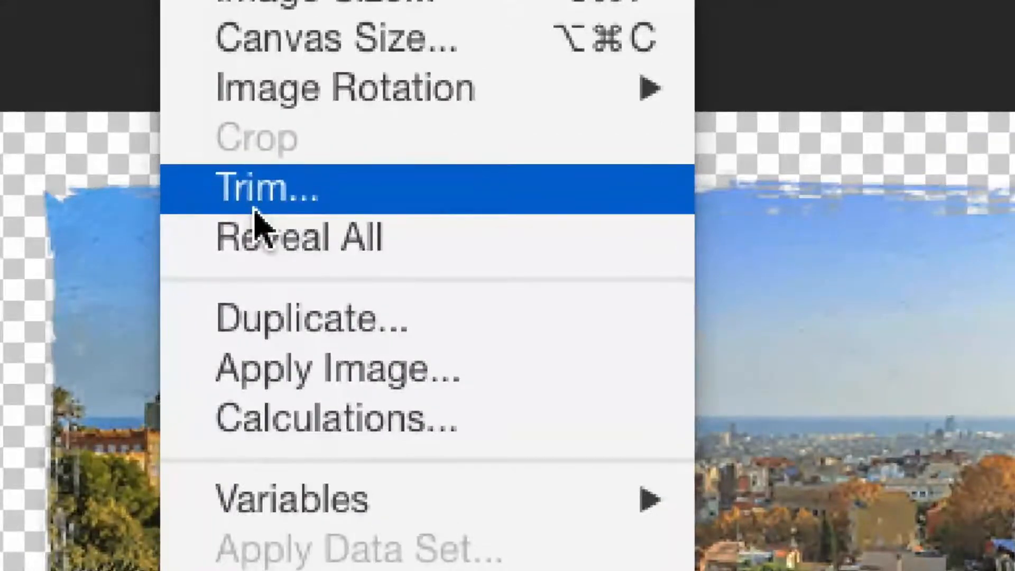
mouse_move(453, 220)
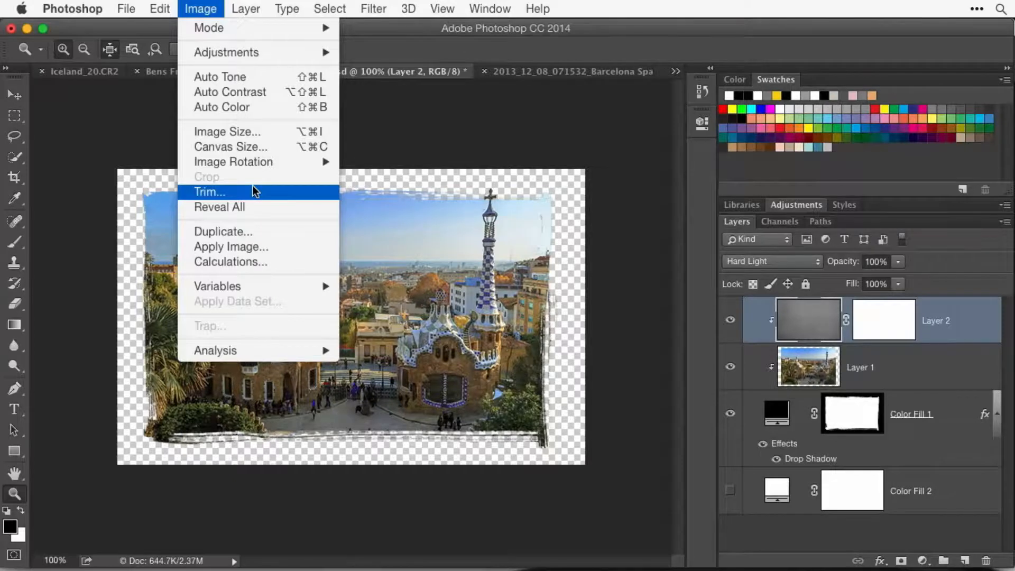
click(209, 191)
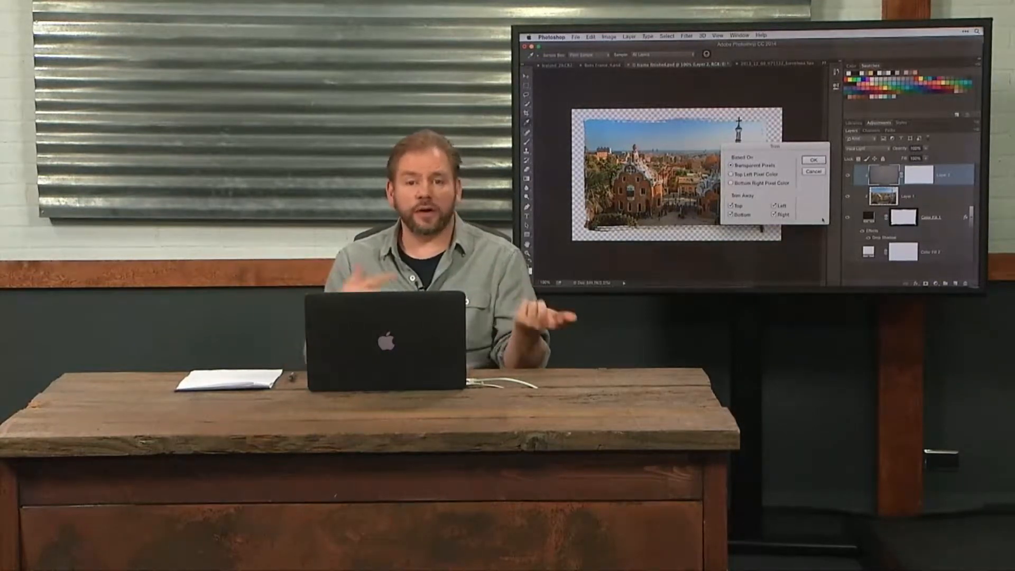
click(200, 9)
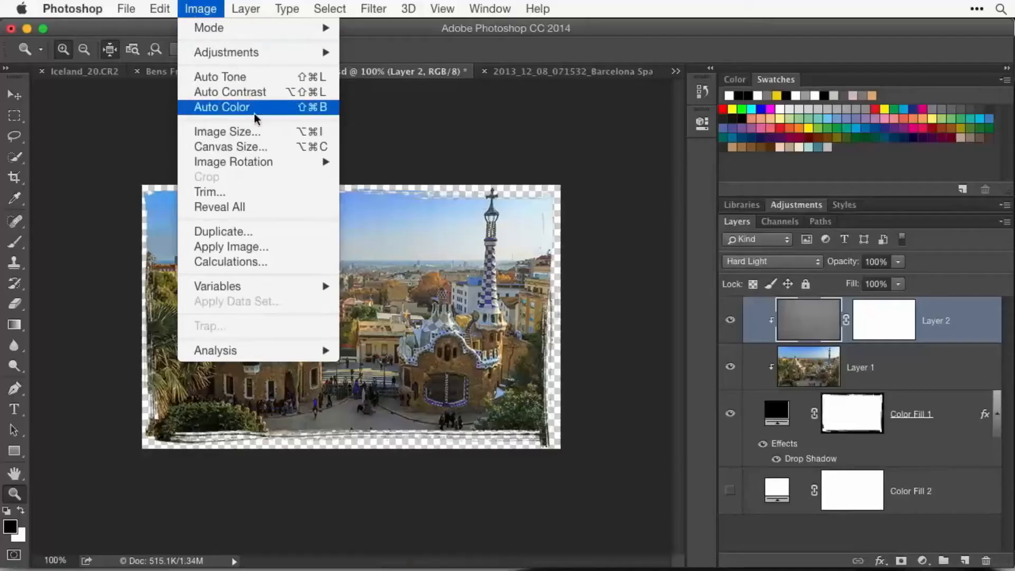
Step: Check the Image Size in pixels (528 × 333) and cancel without resizing
click(226, 131)
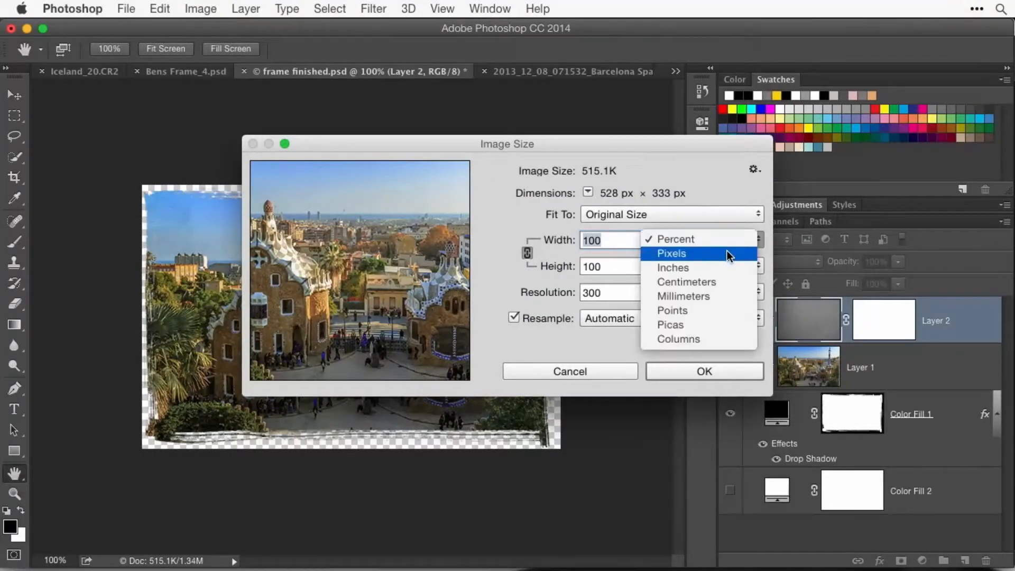
click(671, 253)
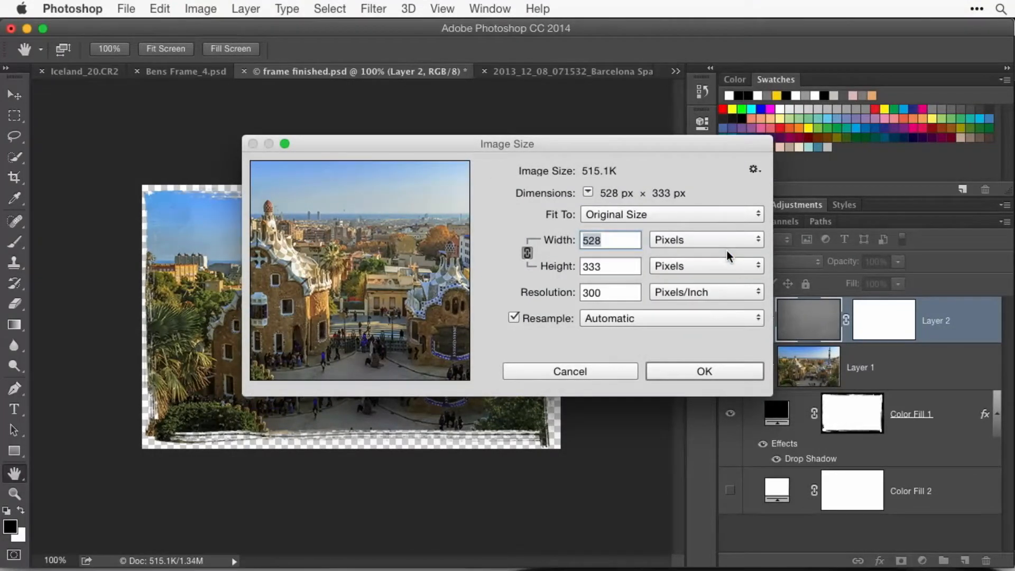
mouse_move(560, 252)
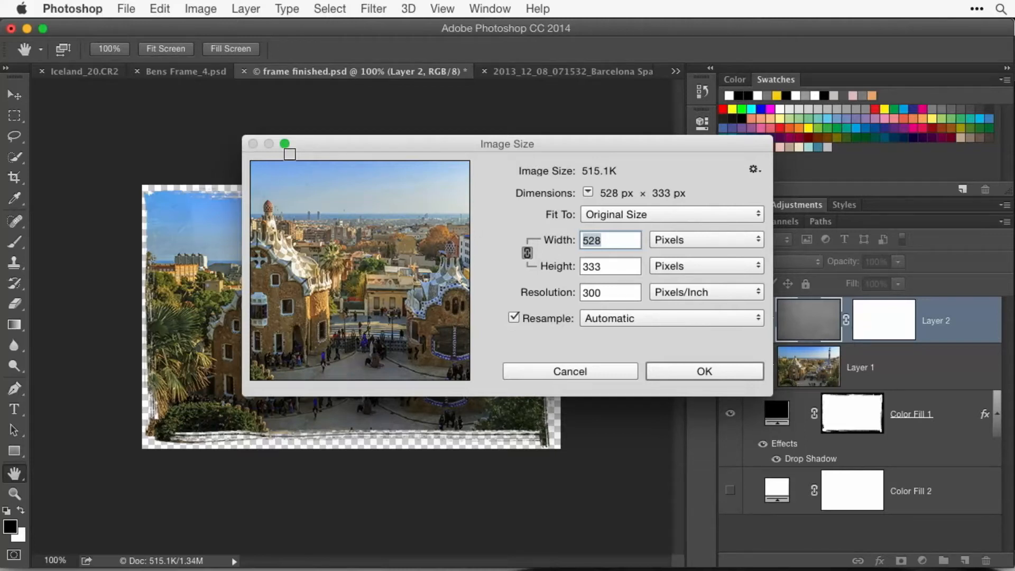
click(704, 371)
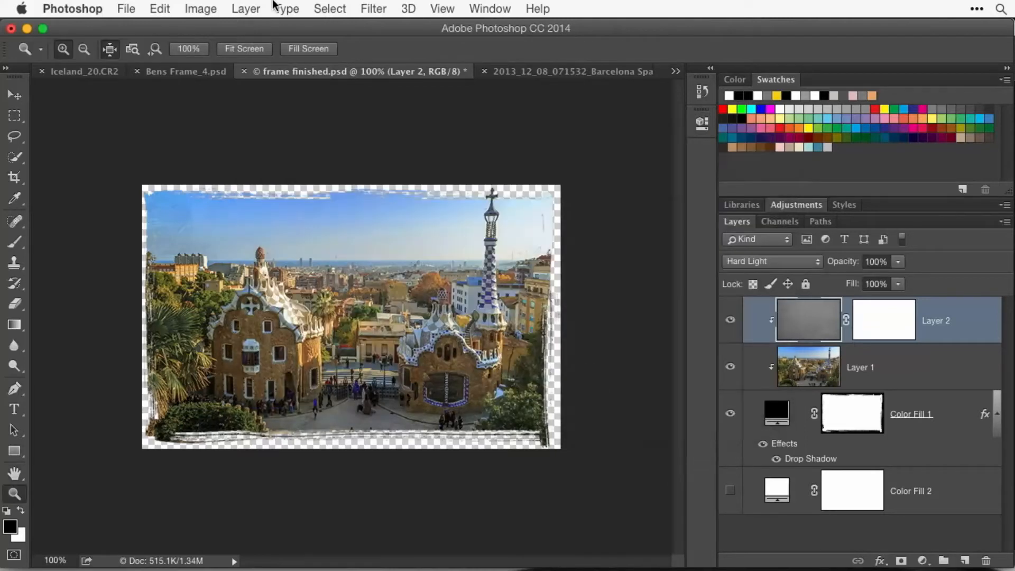